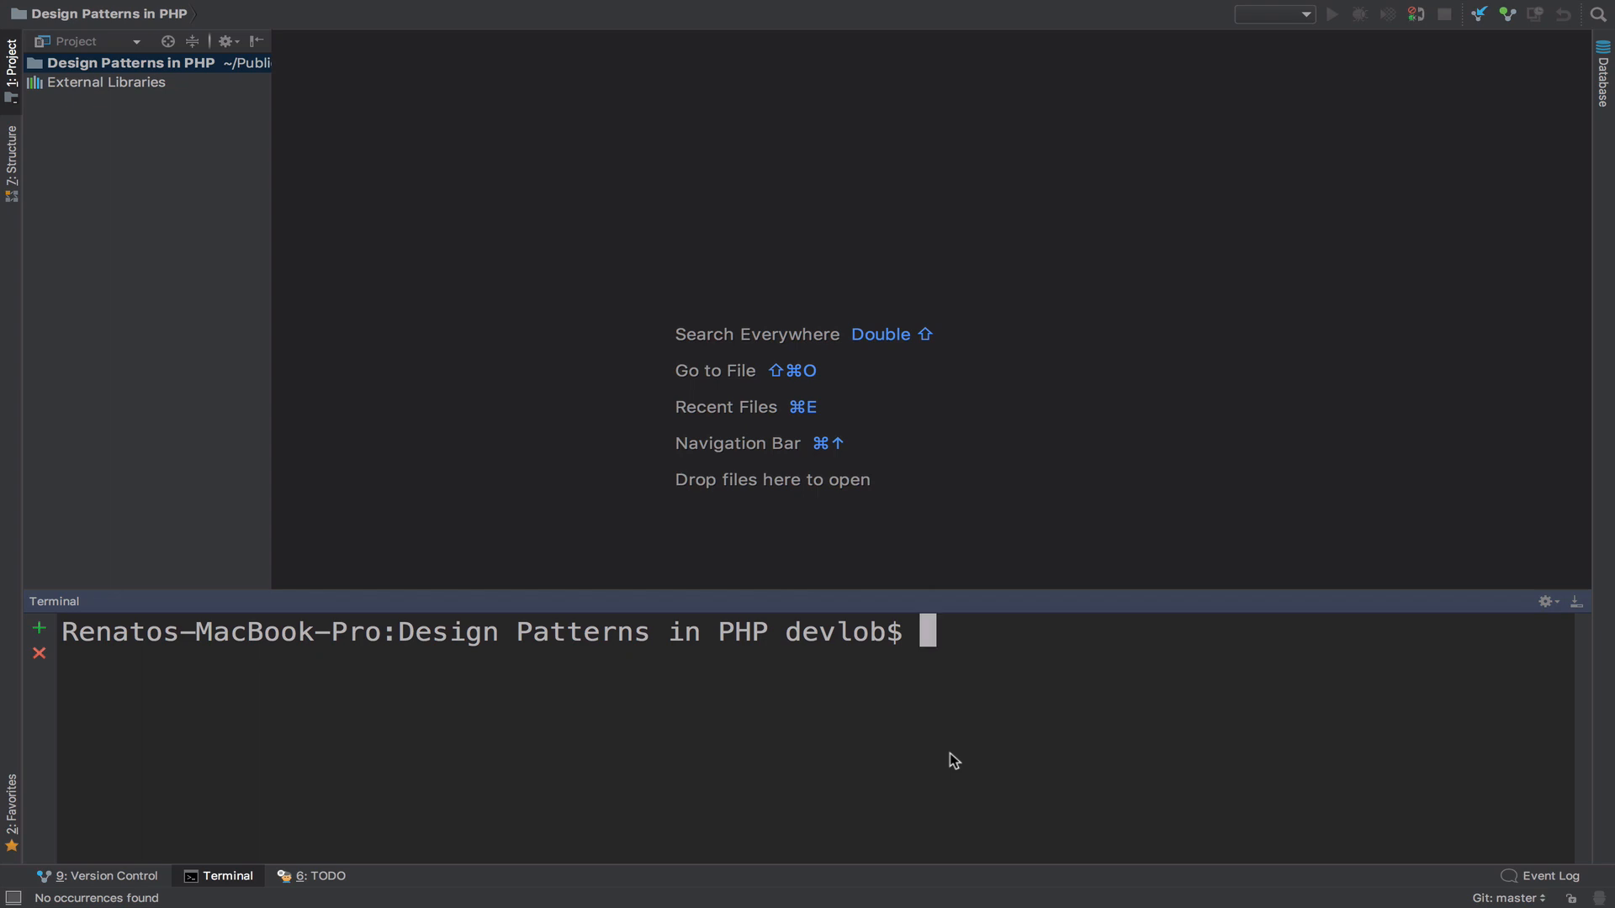
Run composer init with package name devlob/design-patterns-in-php, skipping the remaining prompts.
text(composer in)
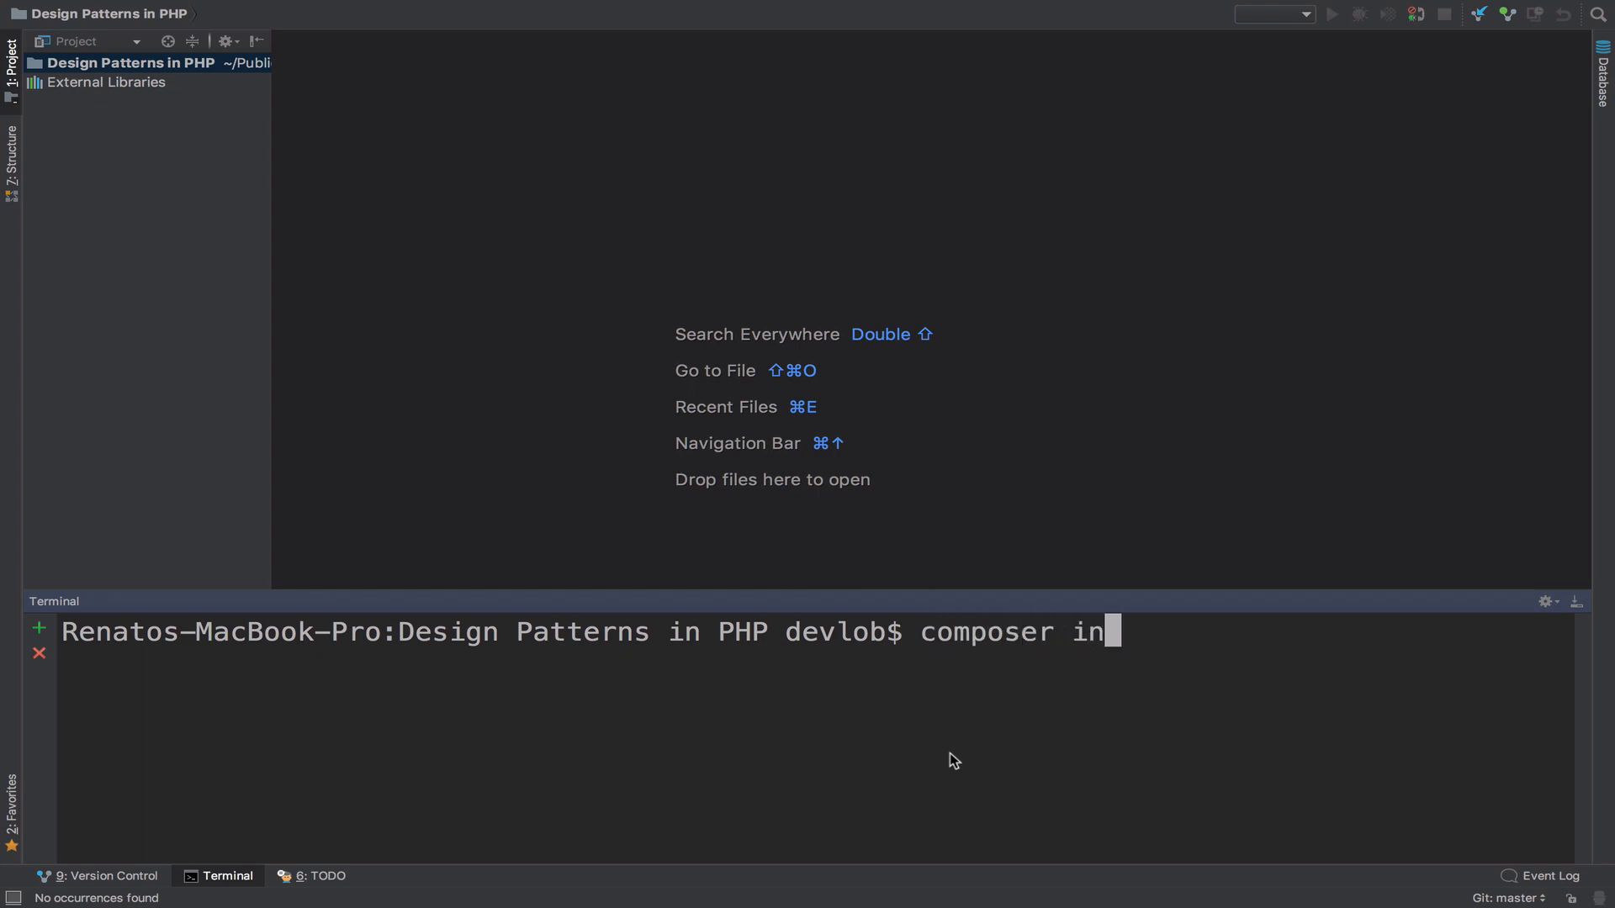
key(Return)
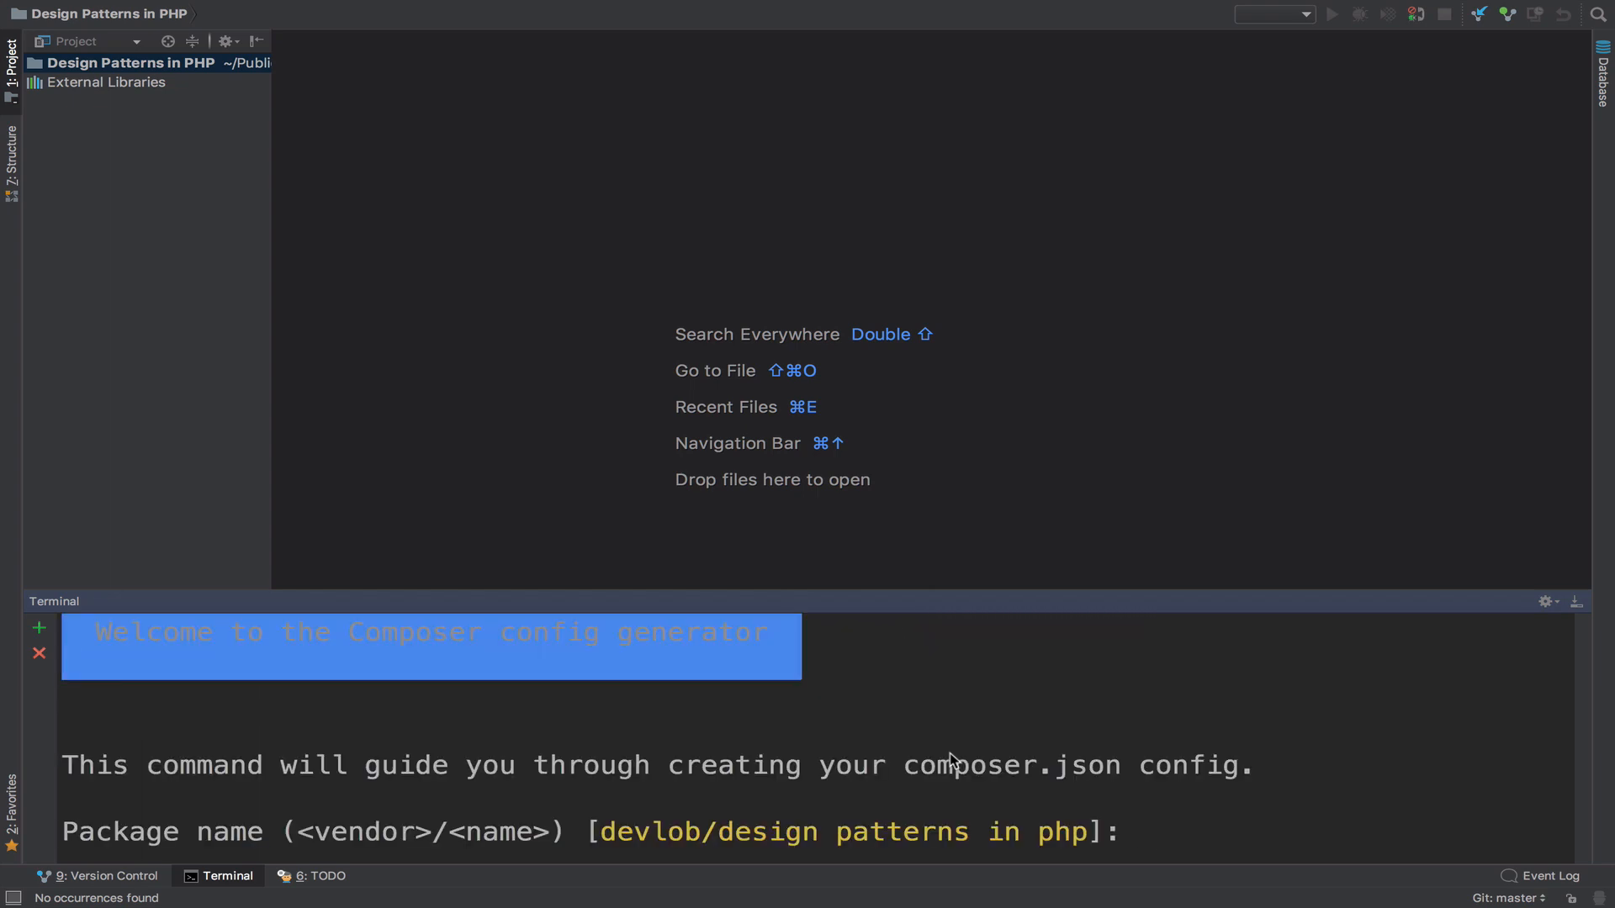
text(devlob)
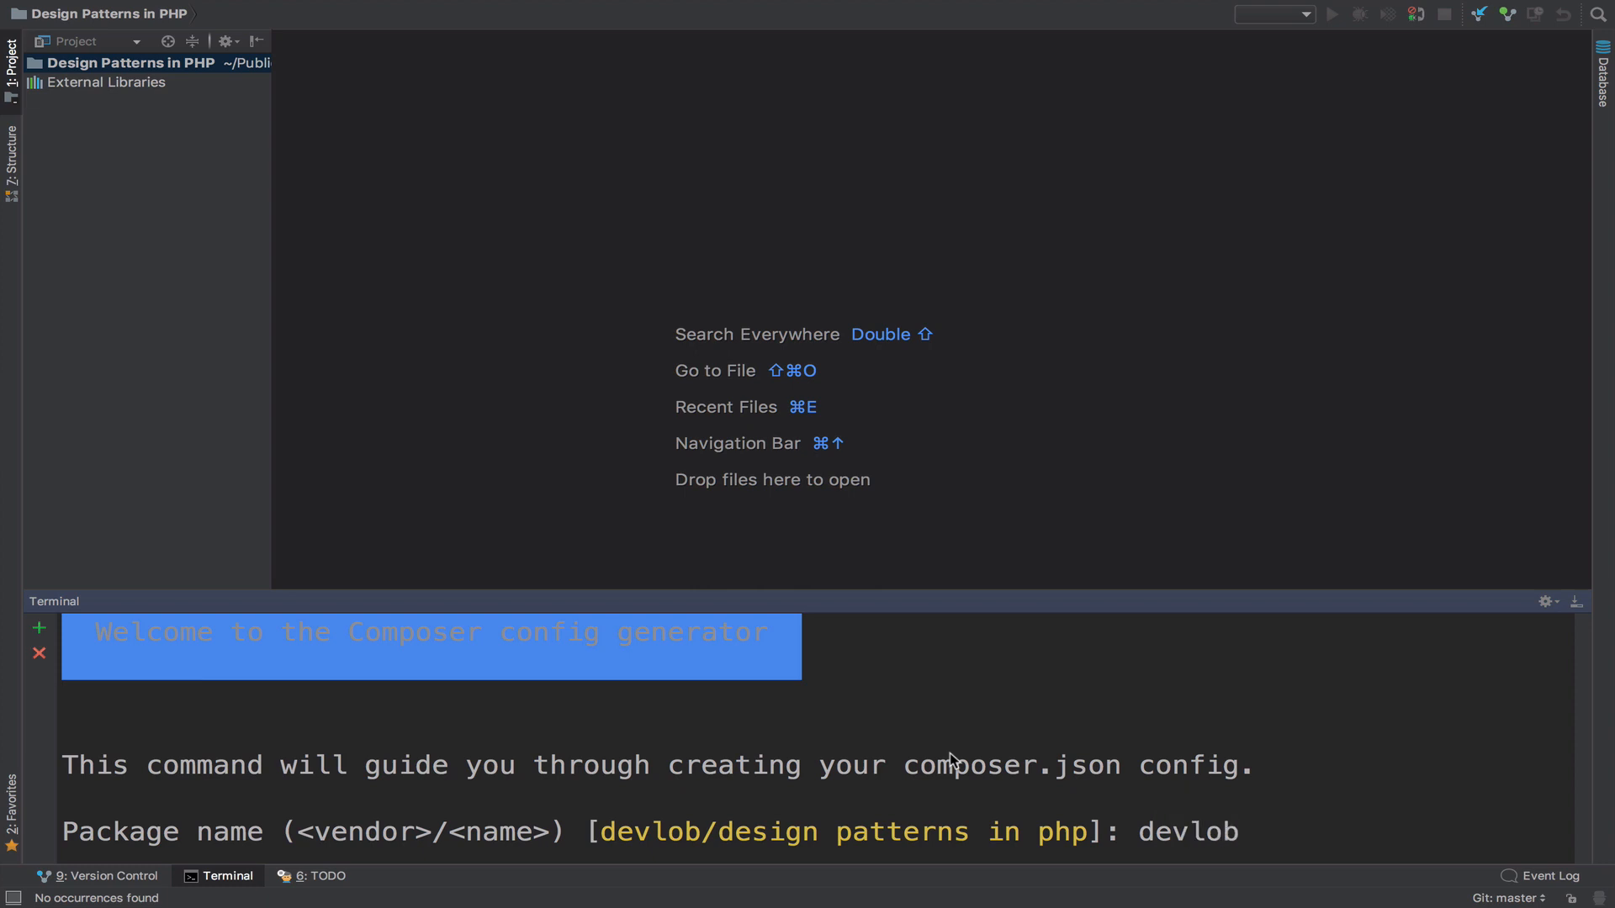
text(/de)
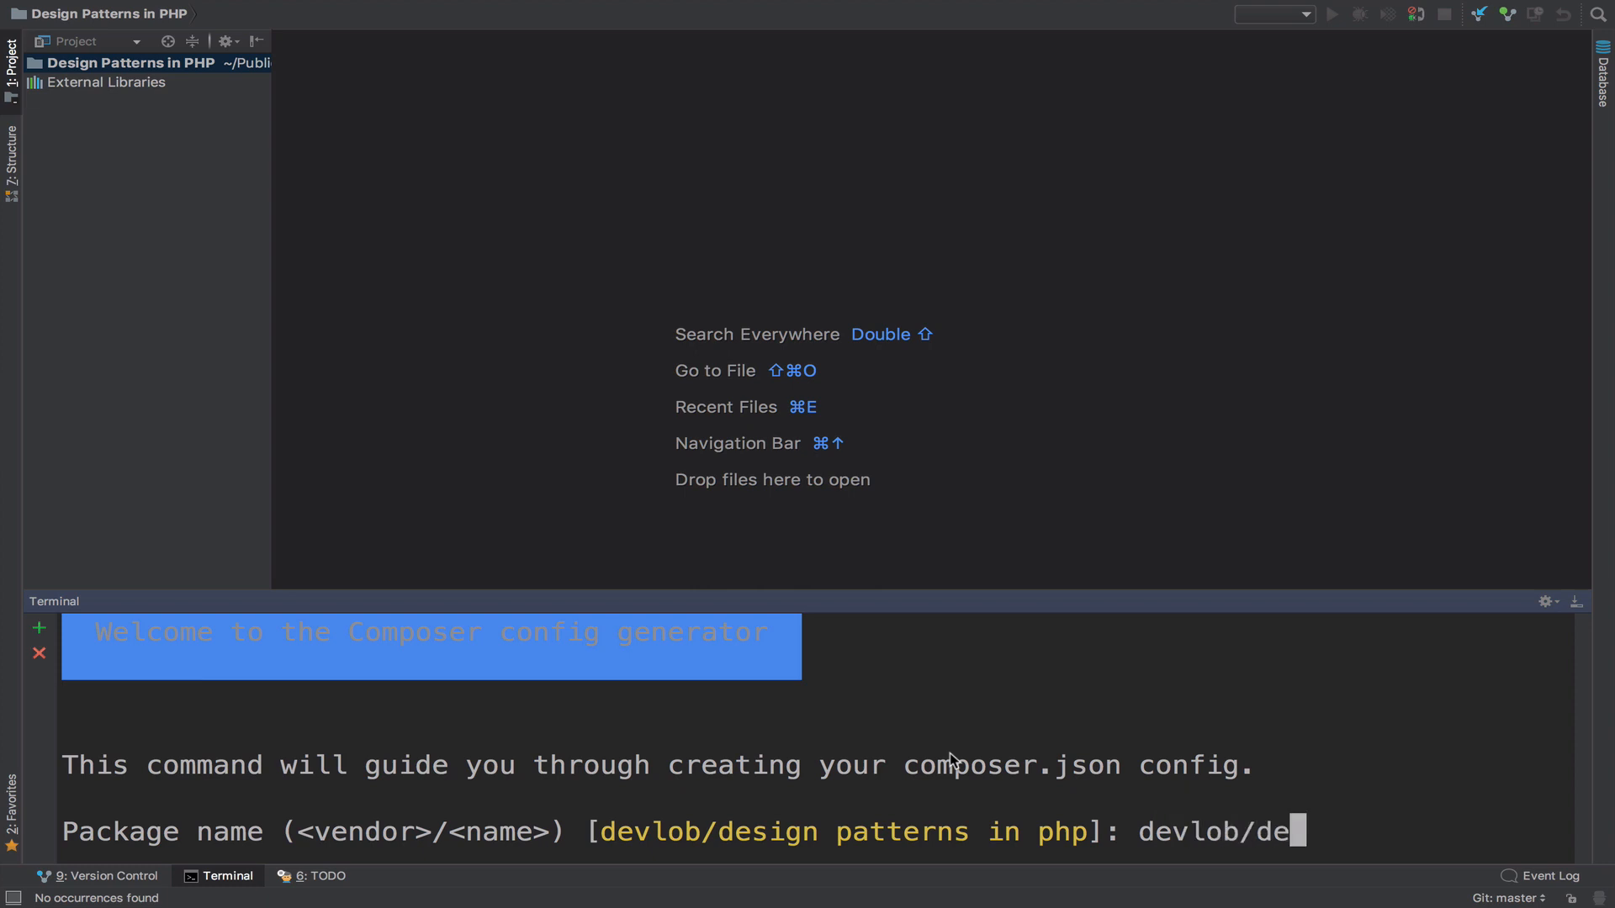
text(sign)
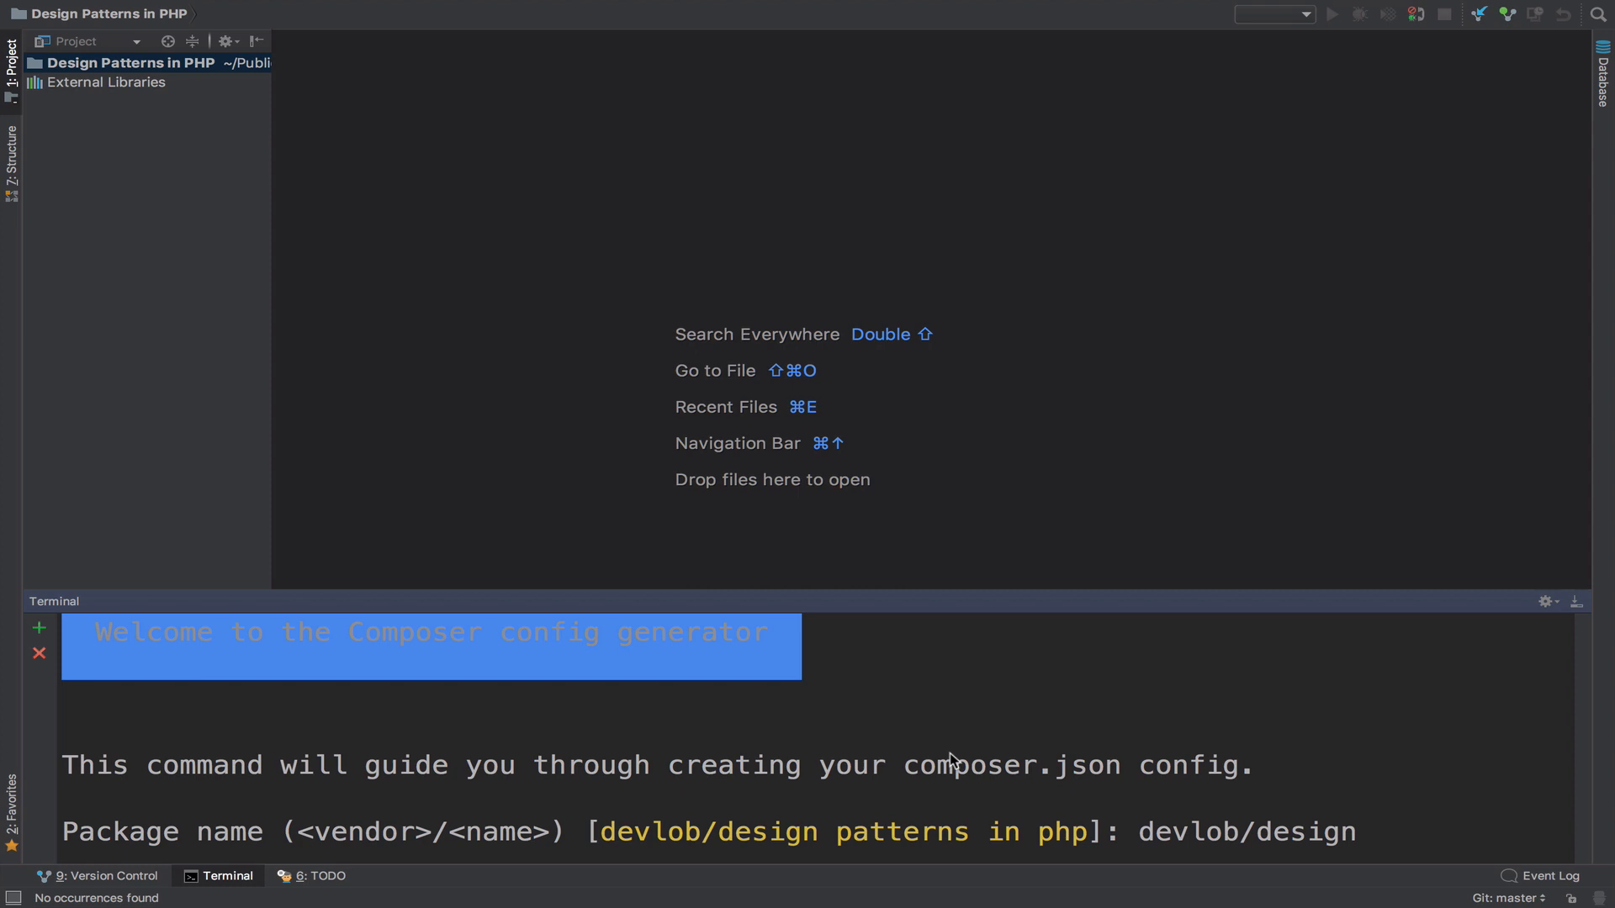
text(-p)
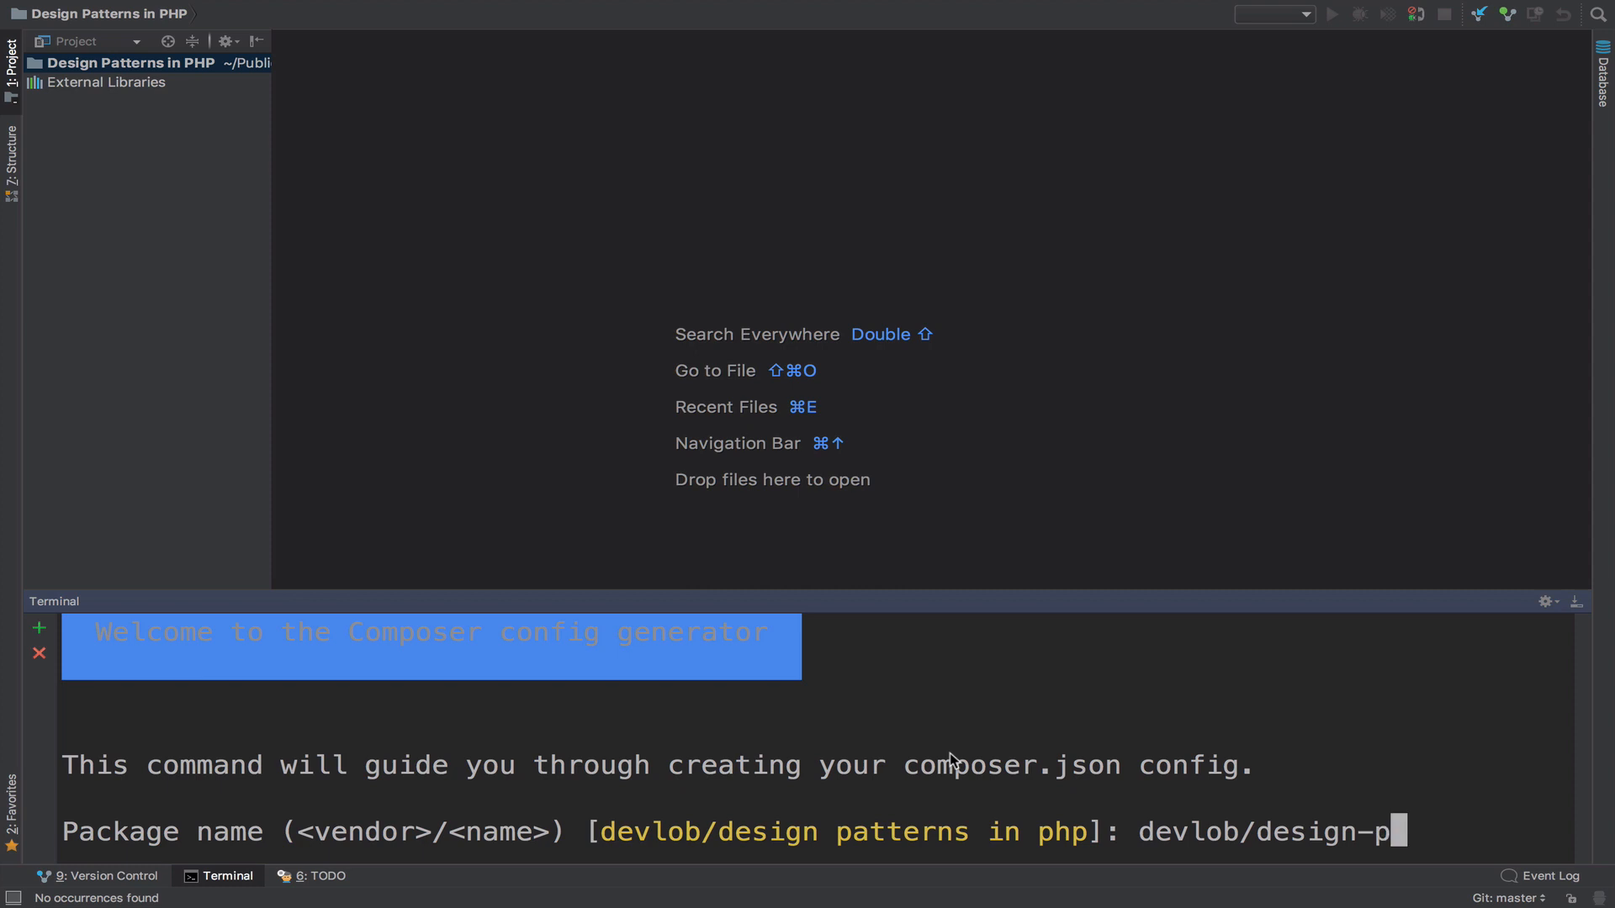
text(atterns-in-php)
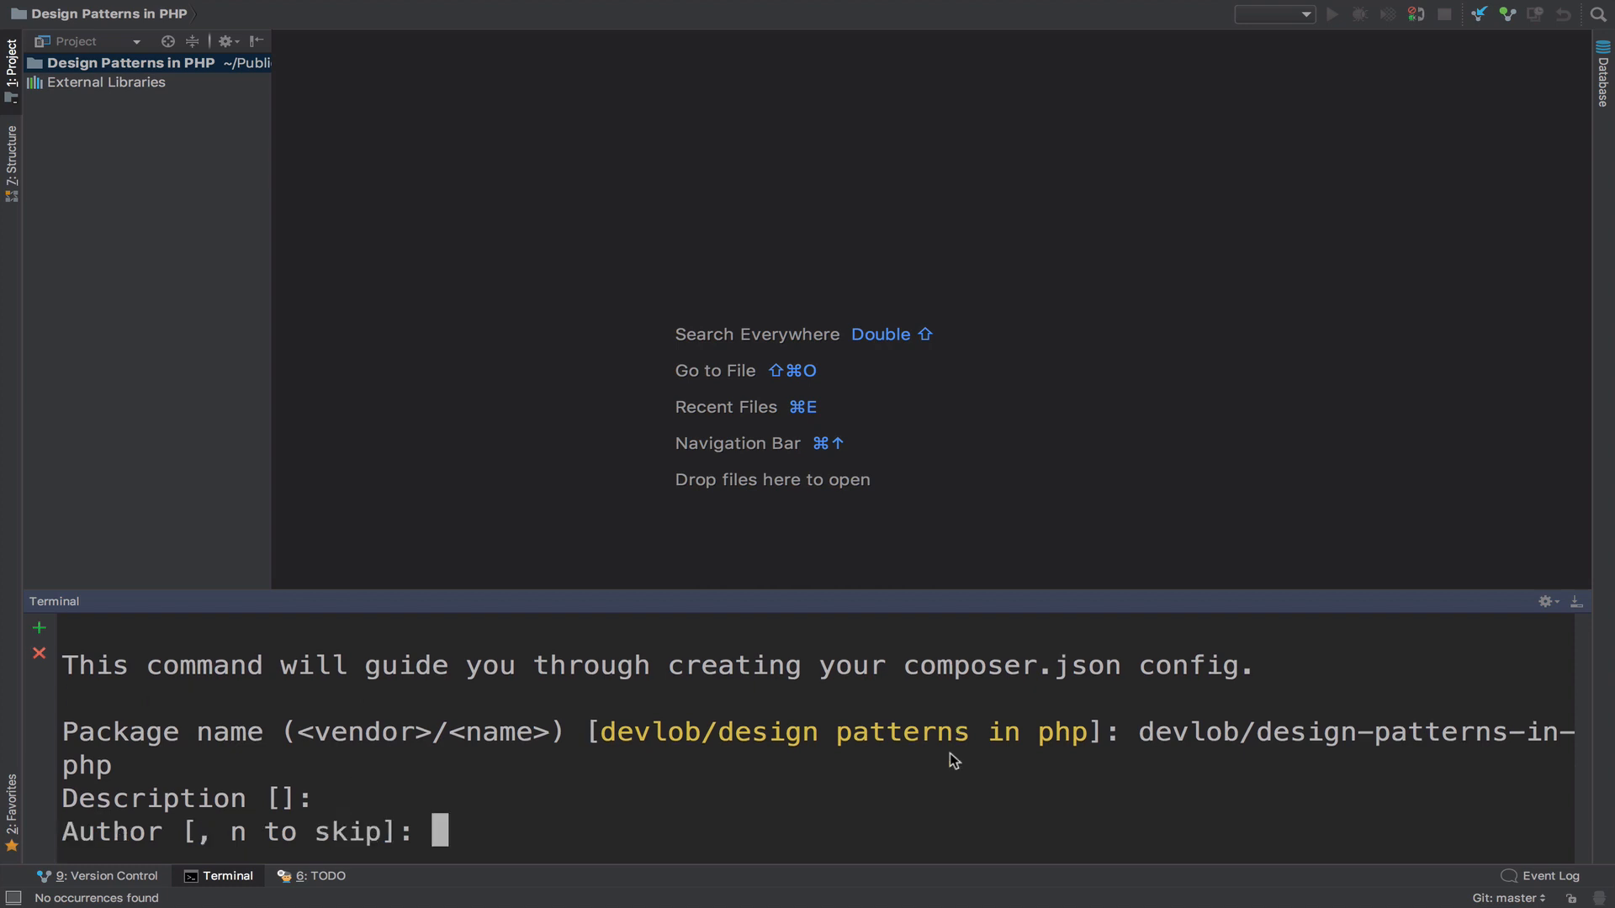
text(n)
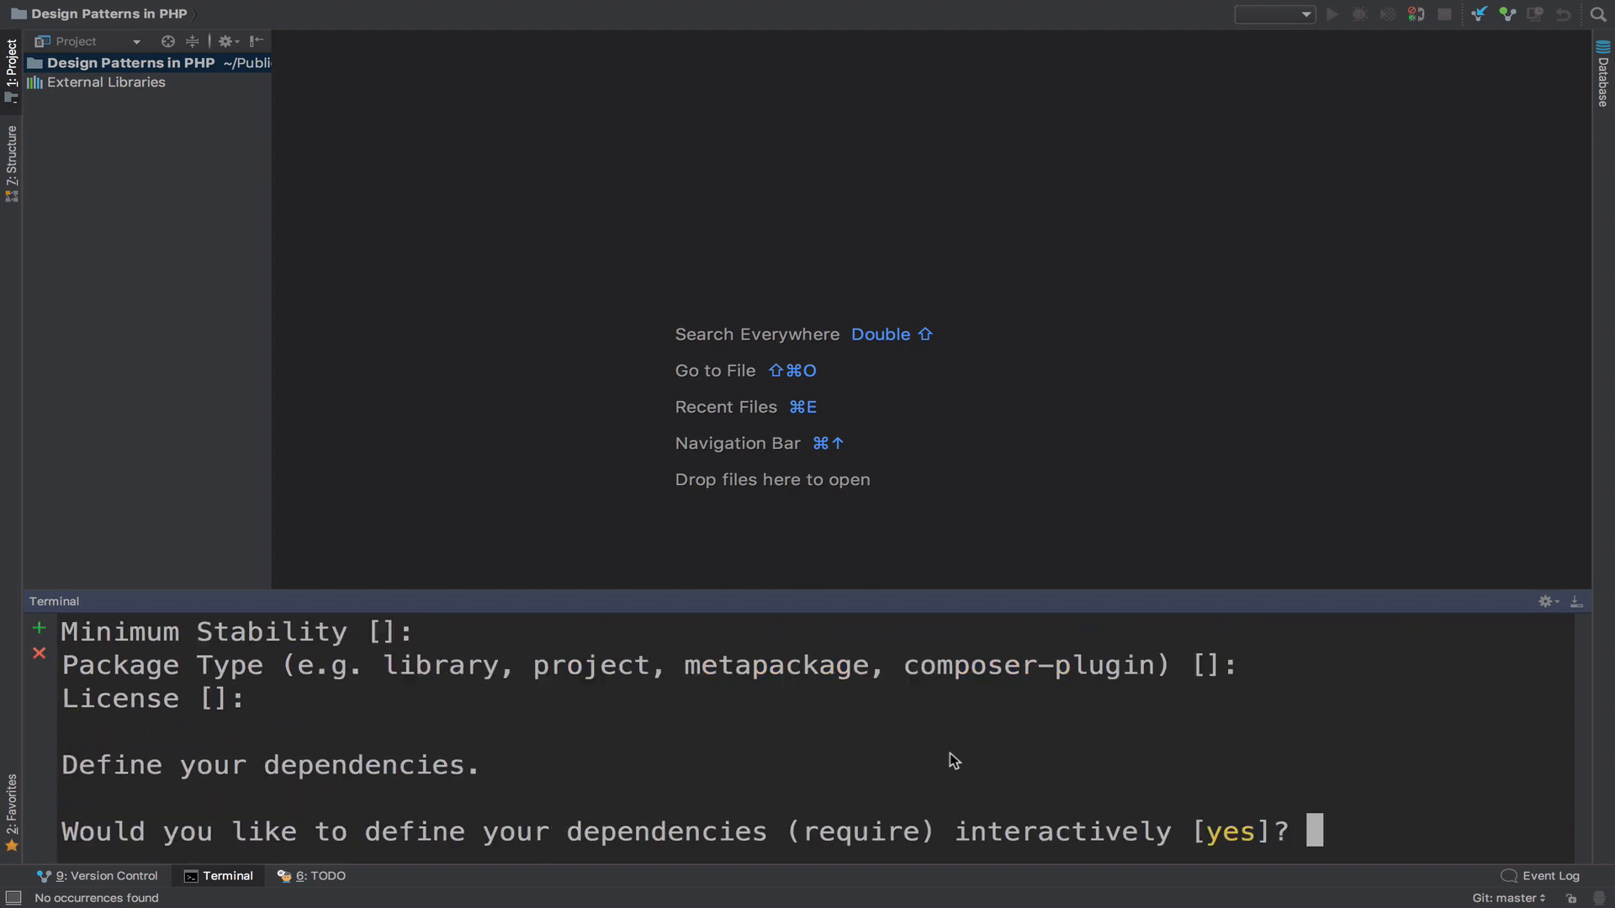
key(Return)
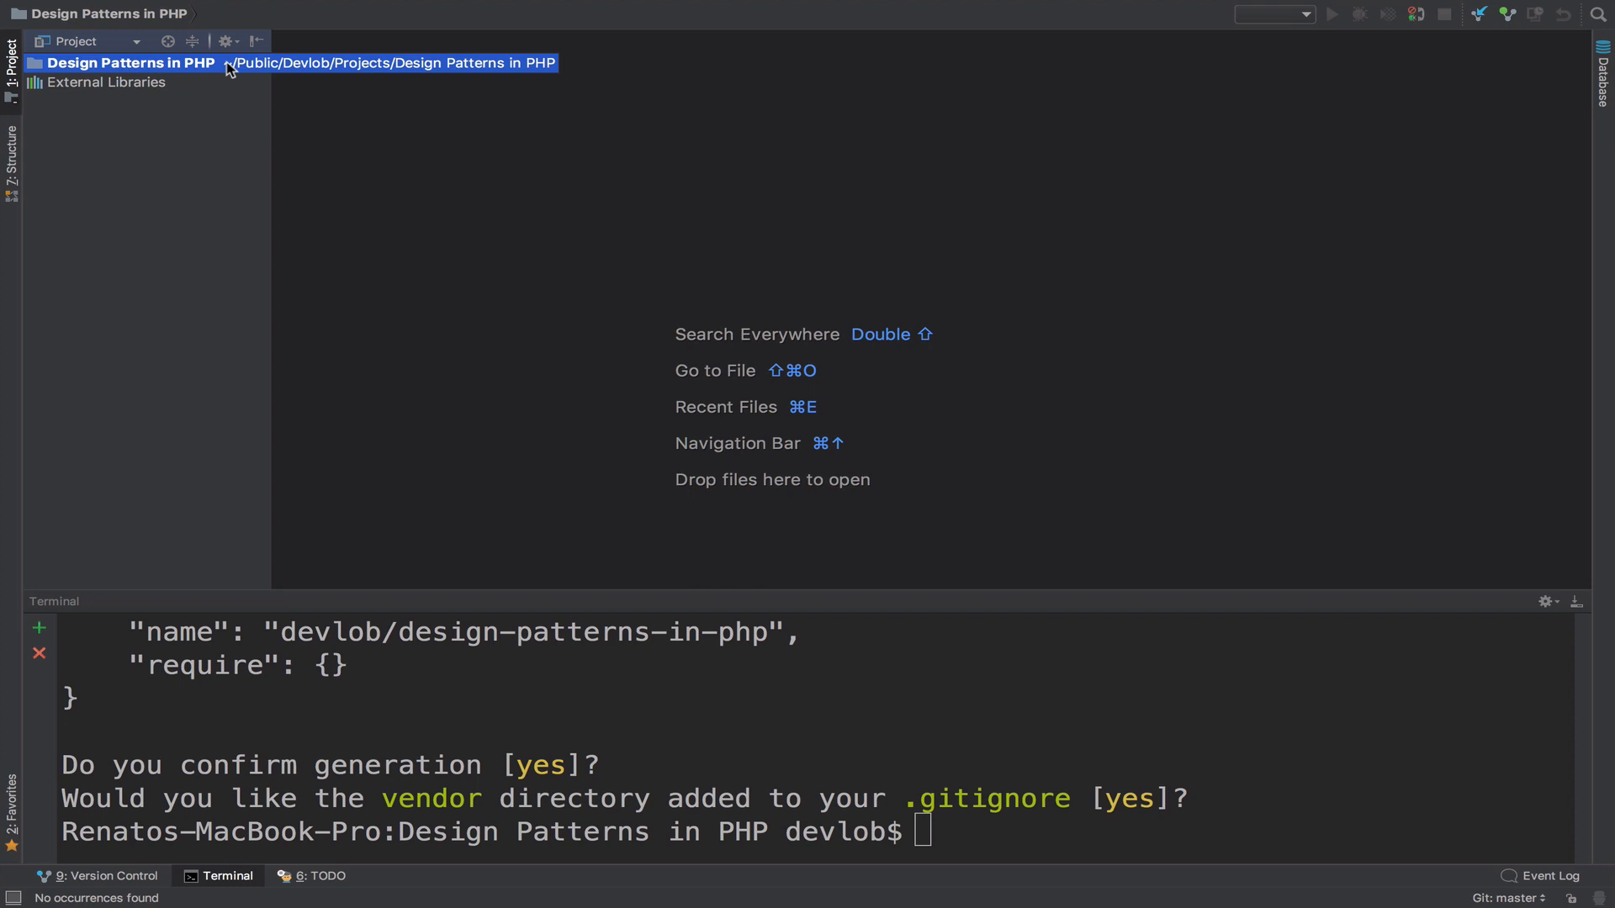
mouse_move(242, 151)
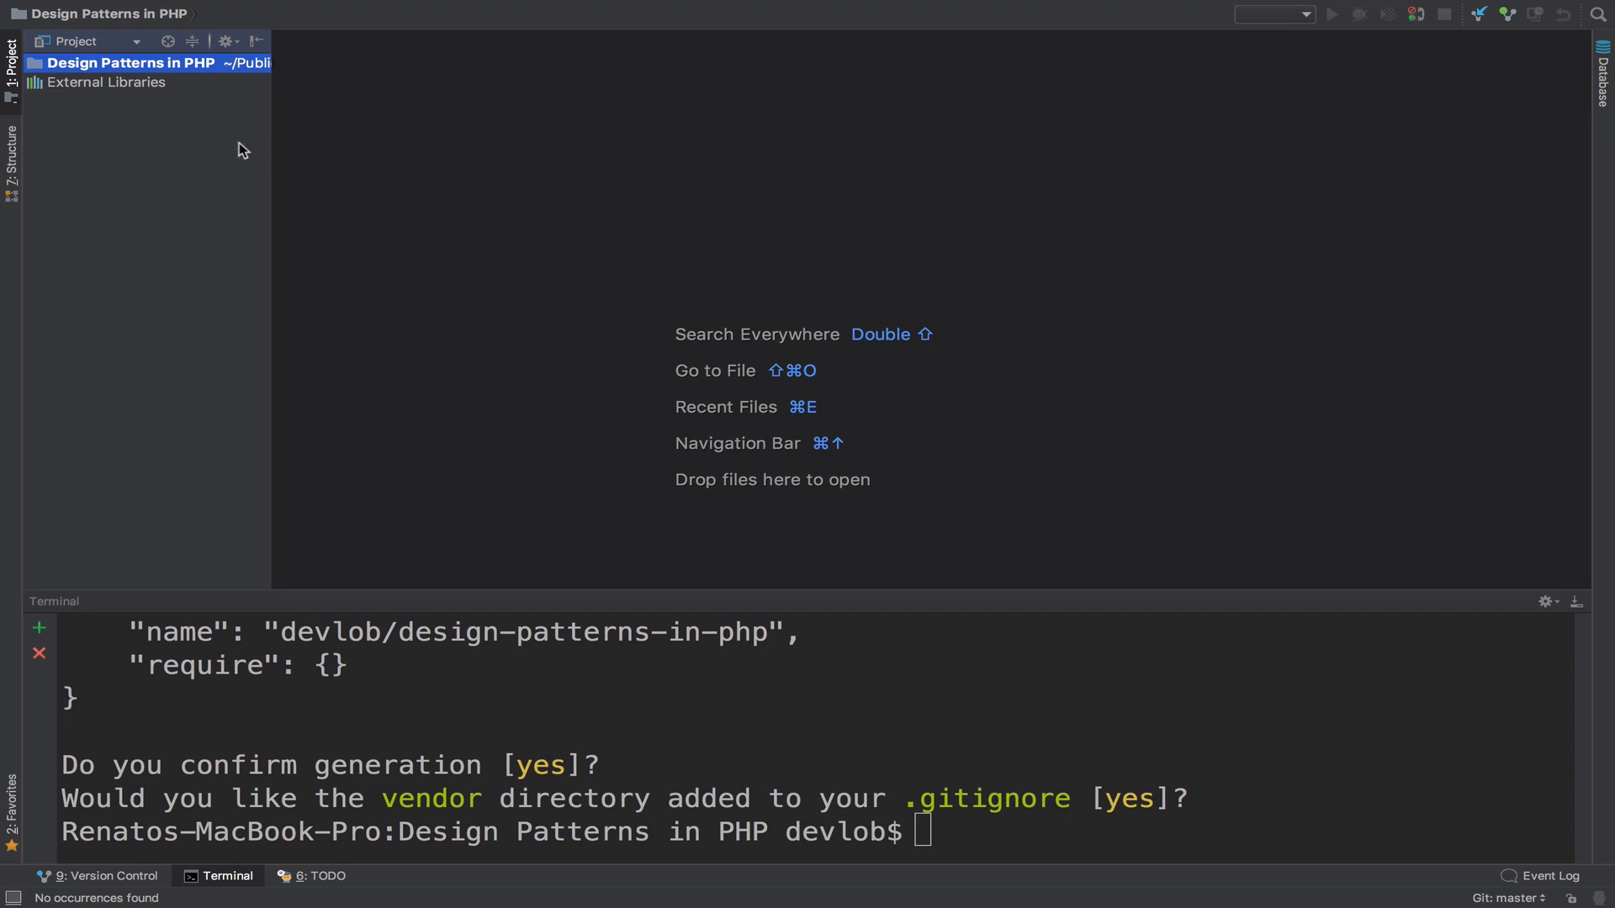
mouse_move(244, 161)
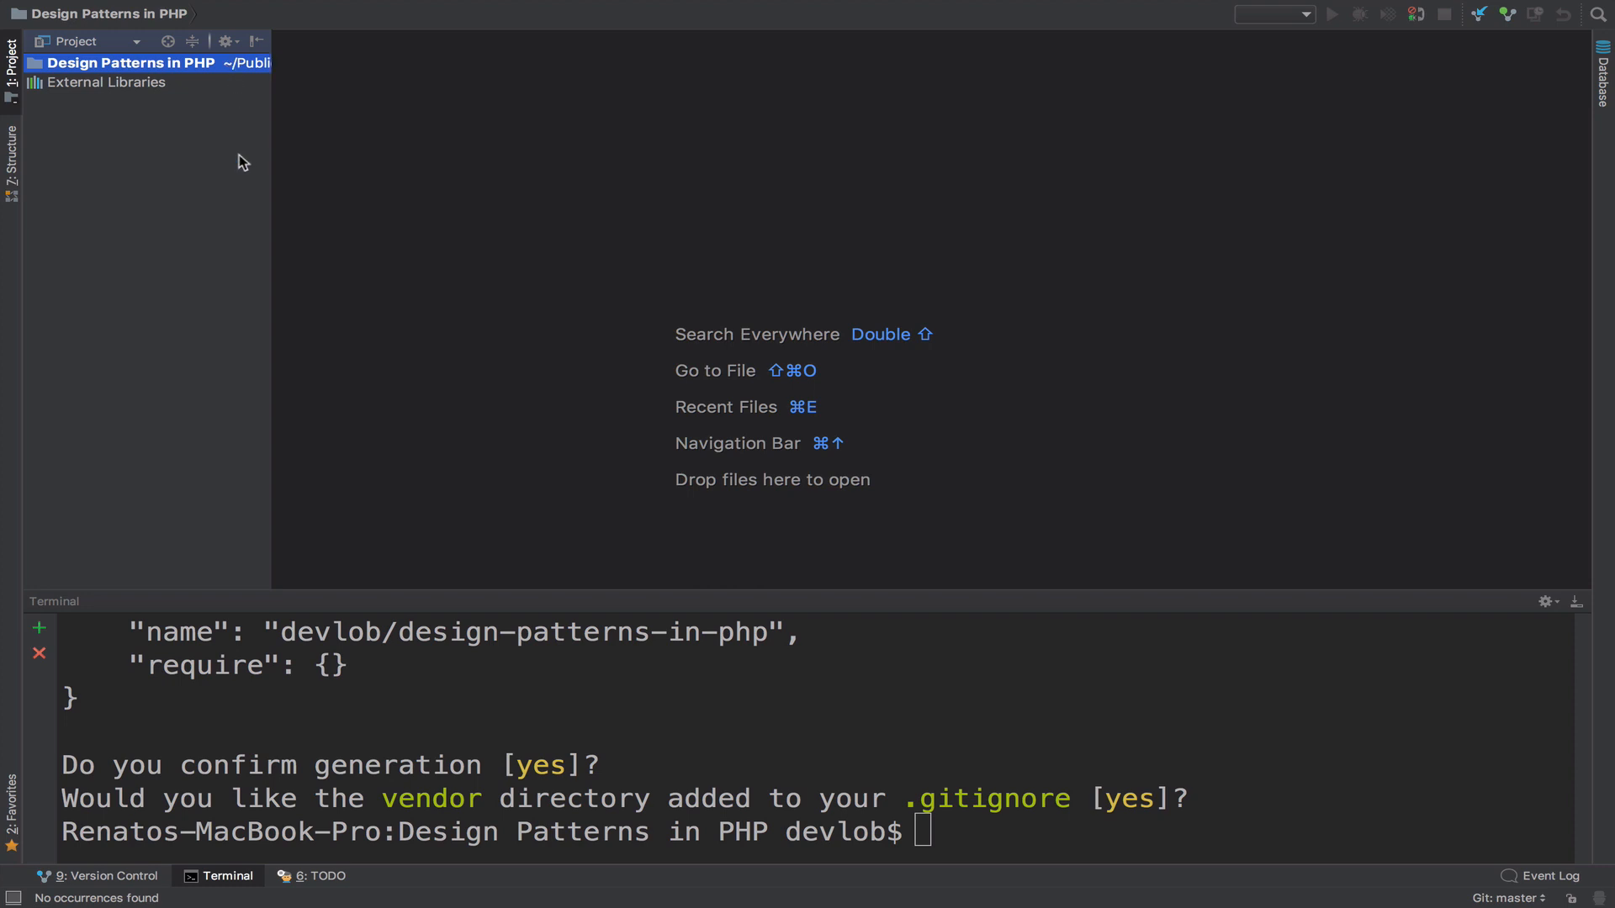
mouse_move(164, 106)
text(")
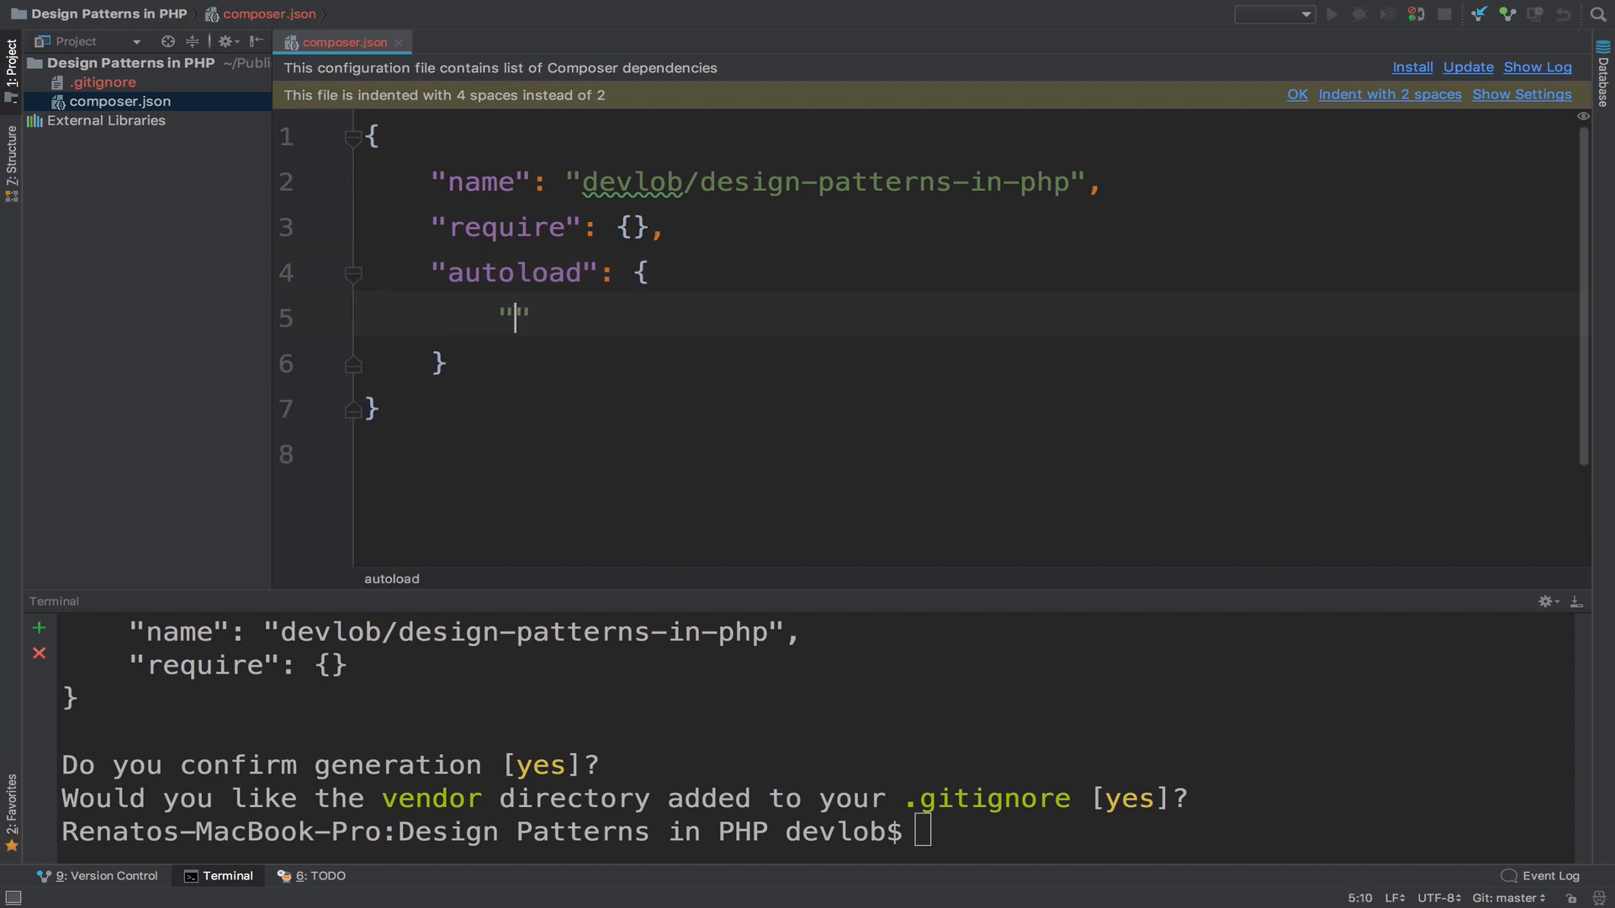
Add a psr-4 autoload entry mapping DesignPatternsInPHP\ to "src/" in composer.json.
text(psr-4)
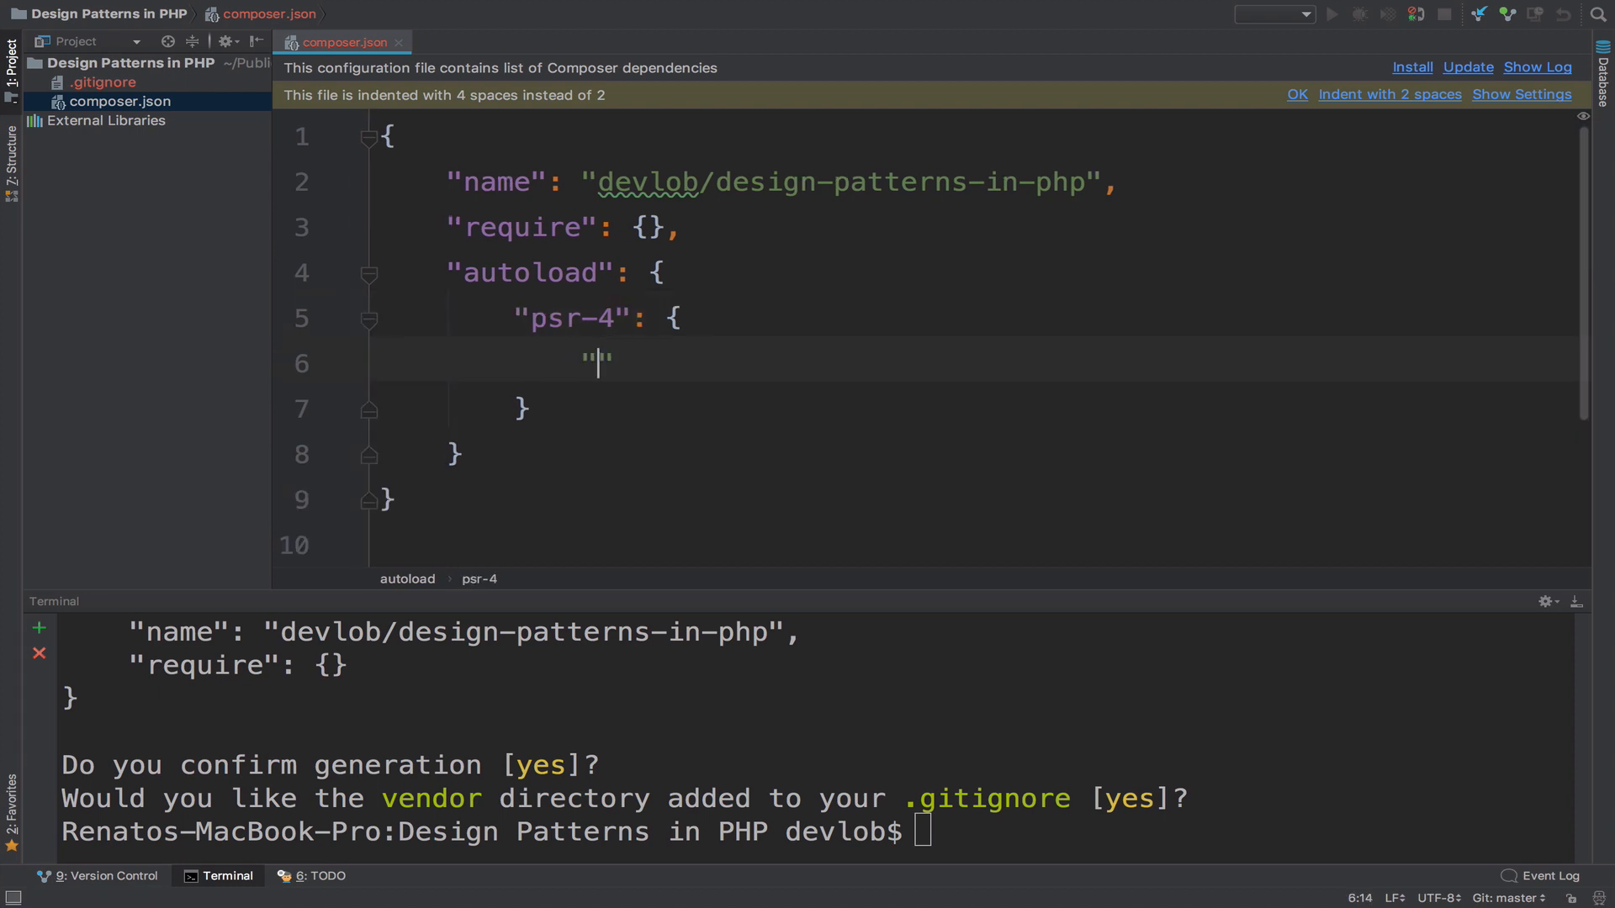
text(Desig)
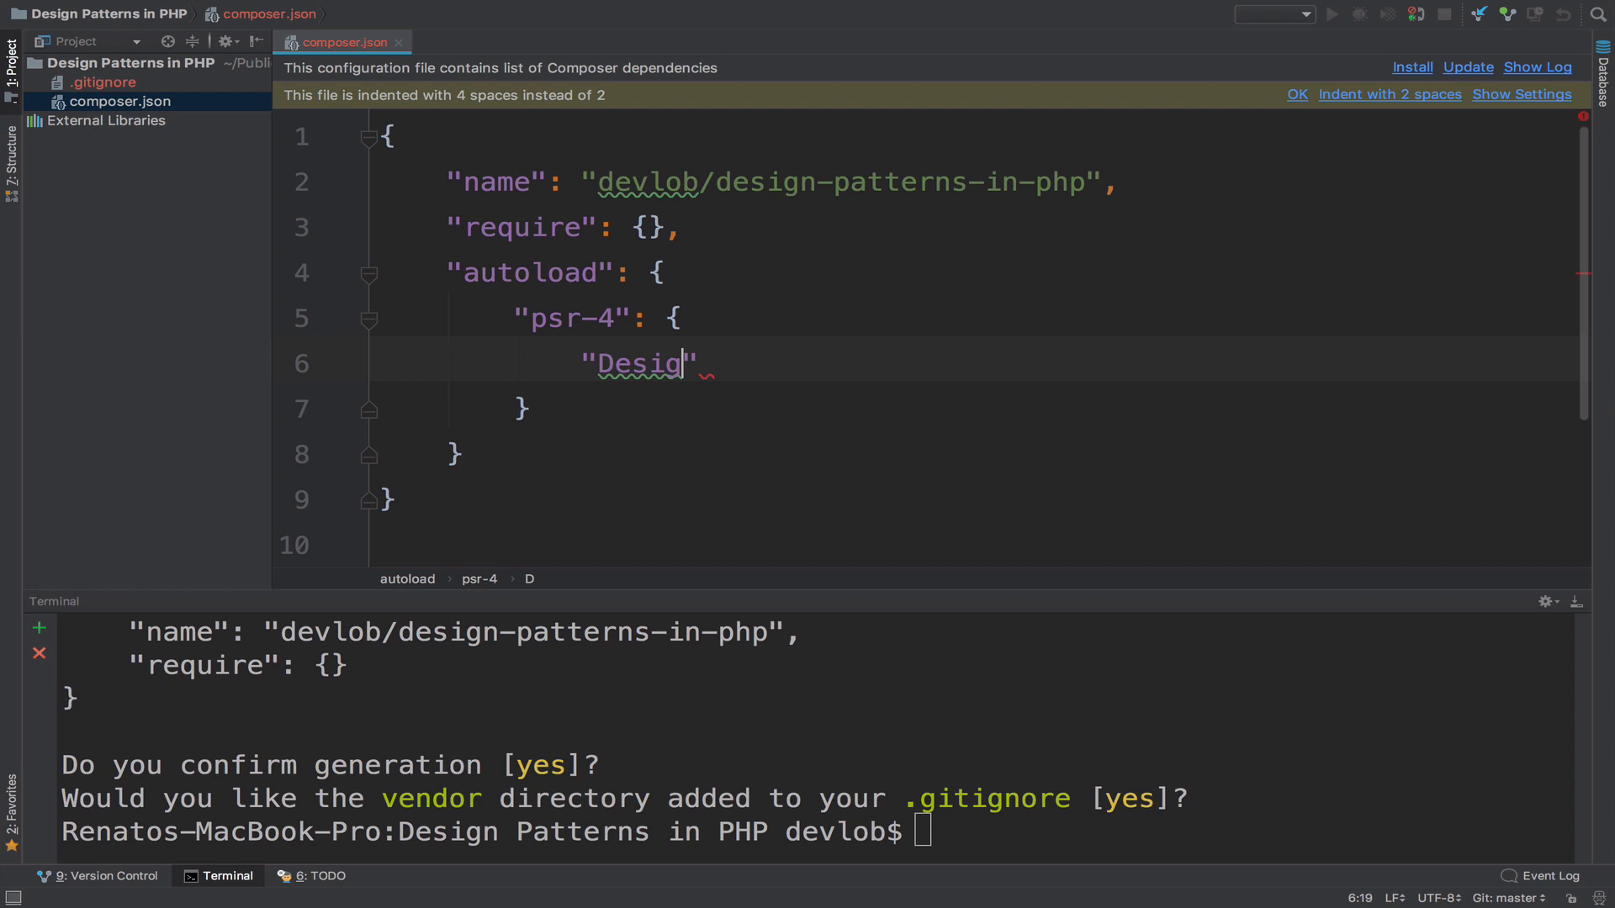
text(nPatternsIn)
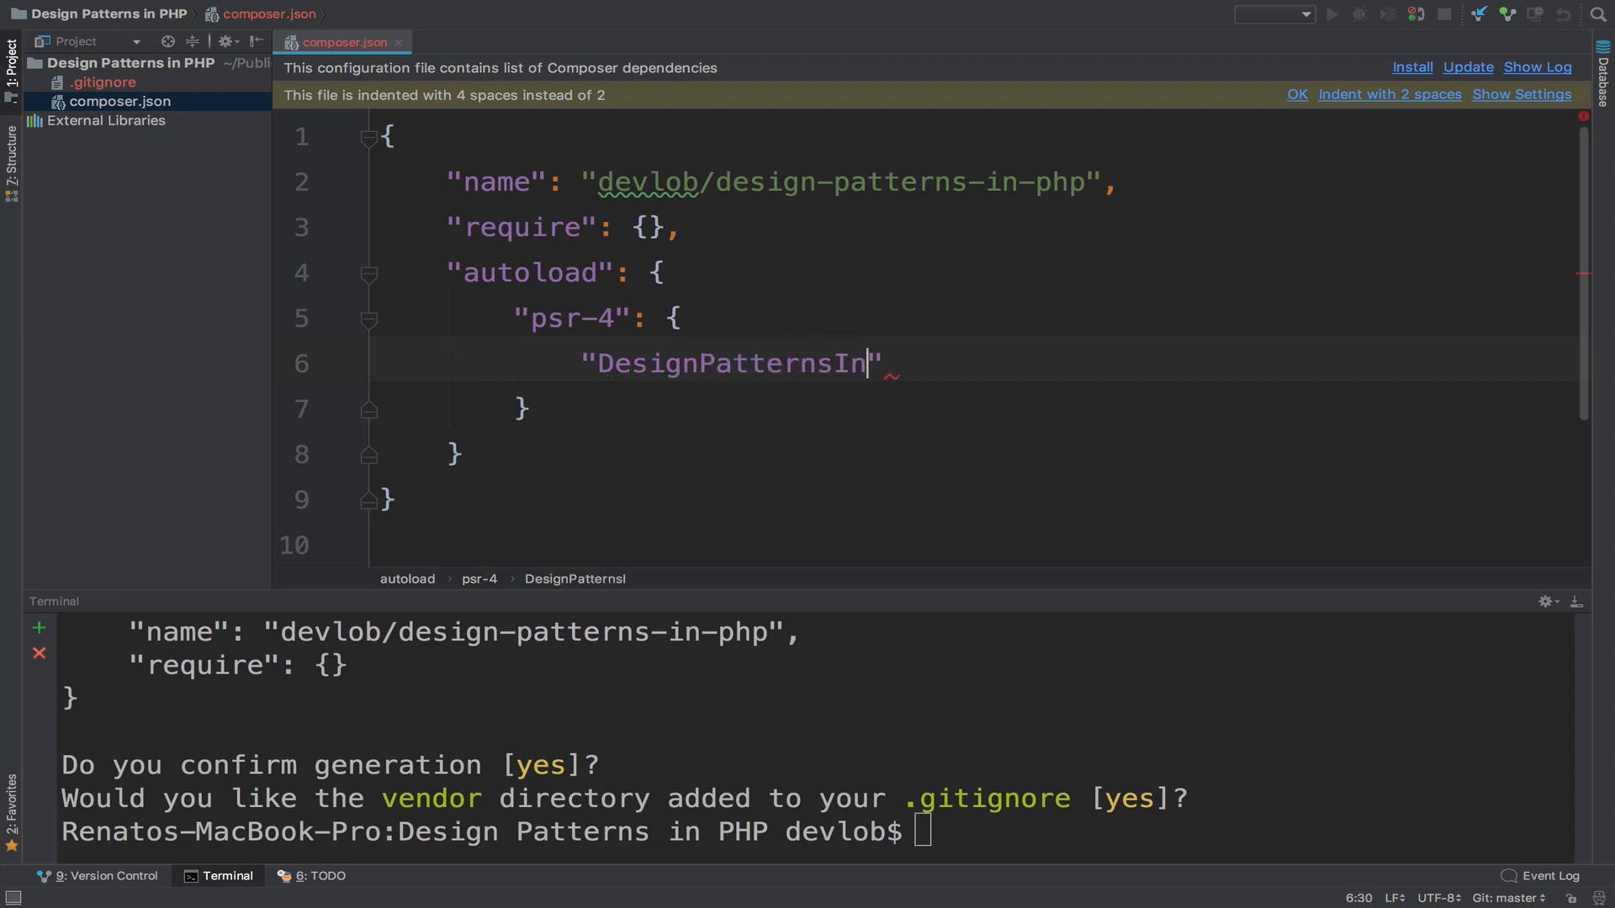
text(PHP\\)
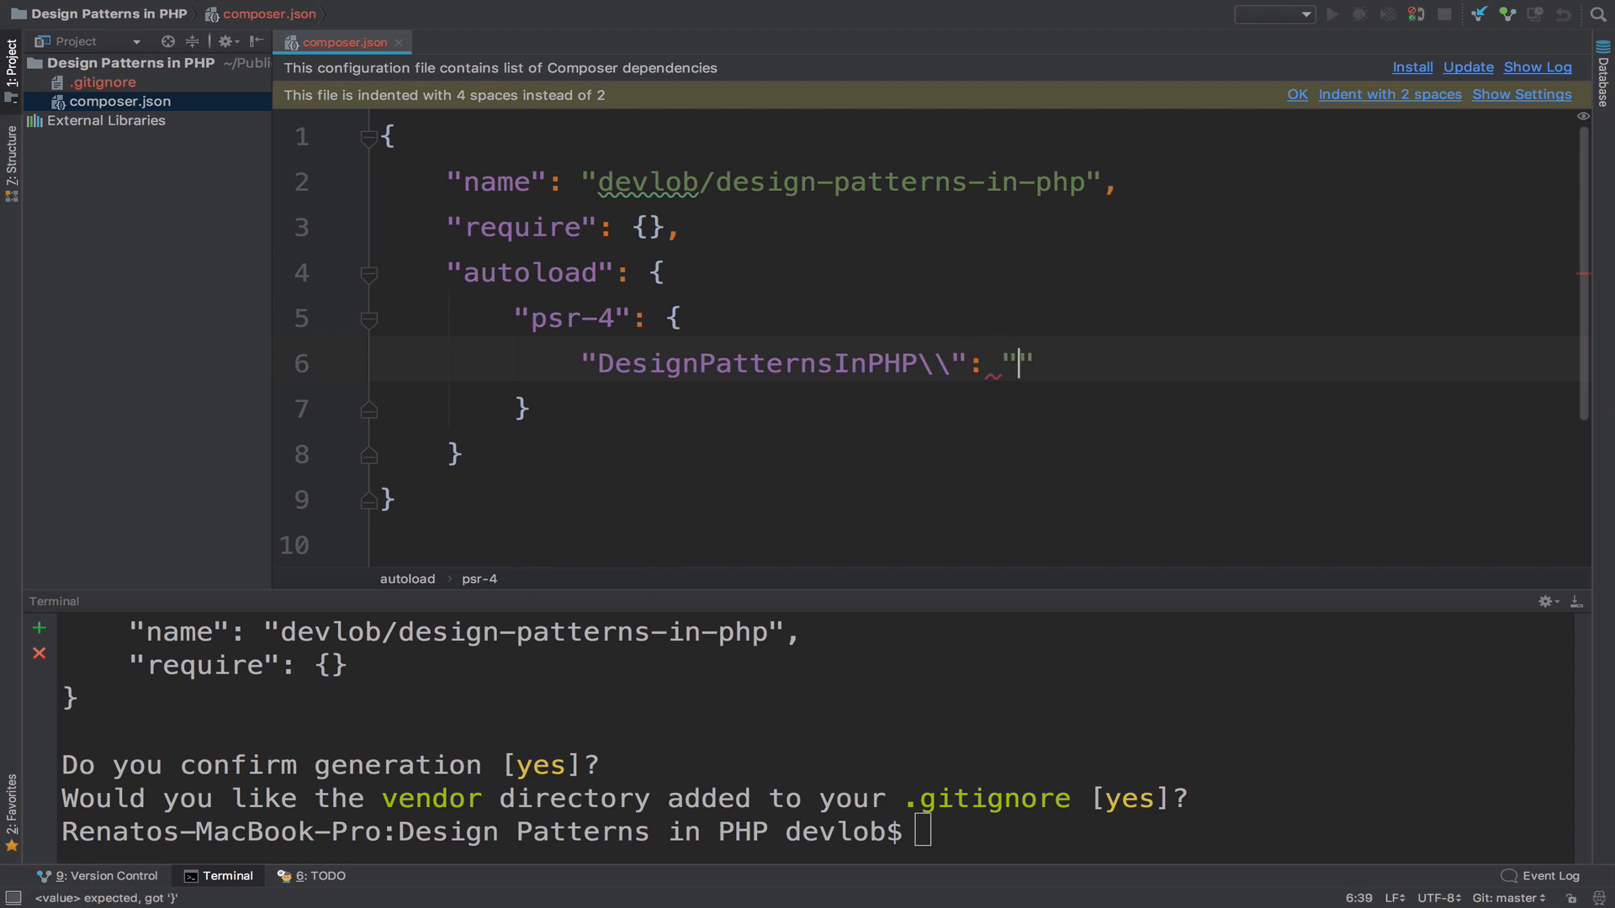
text(src/)
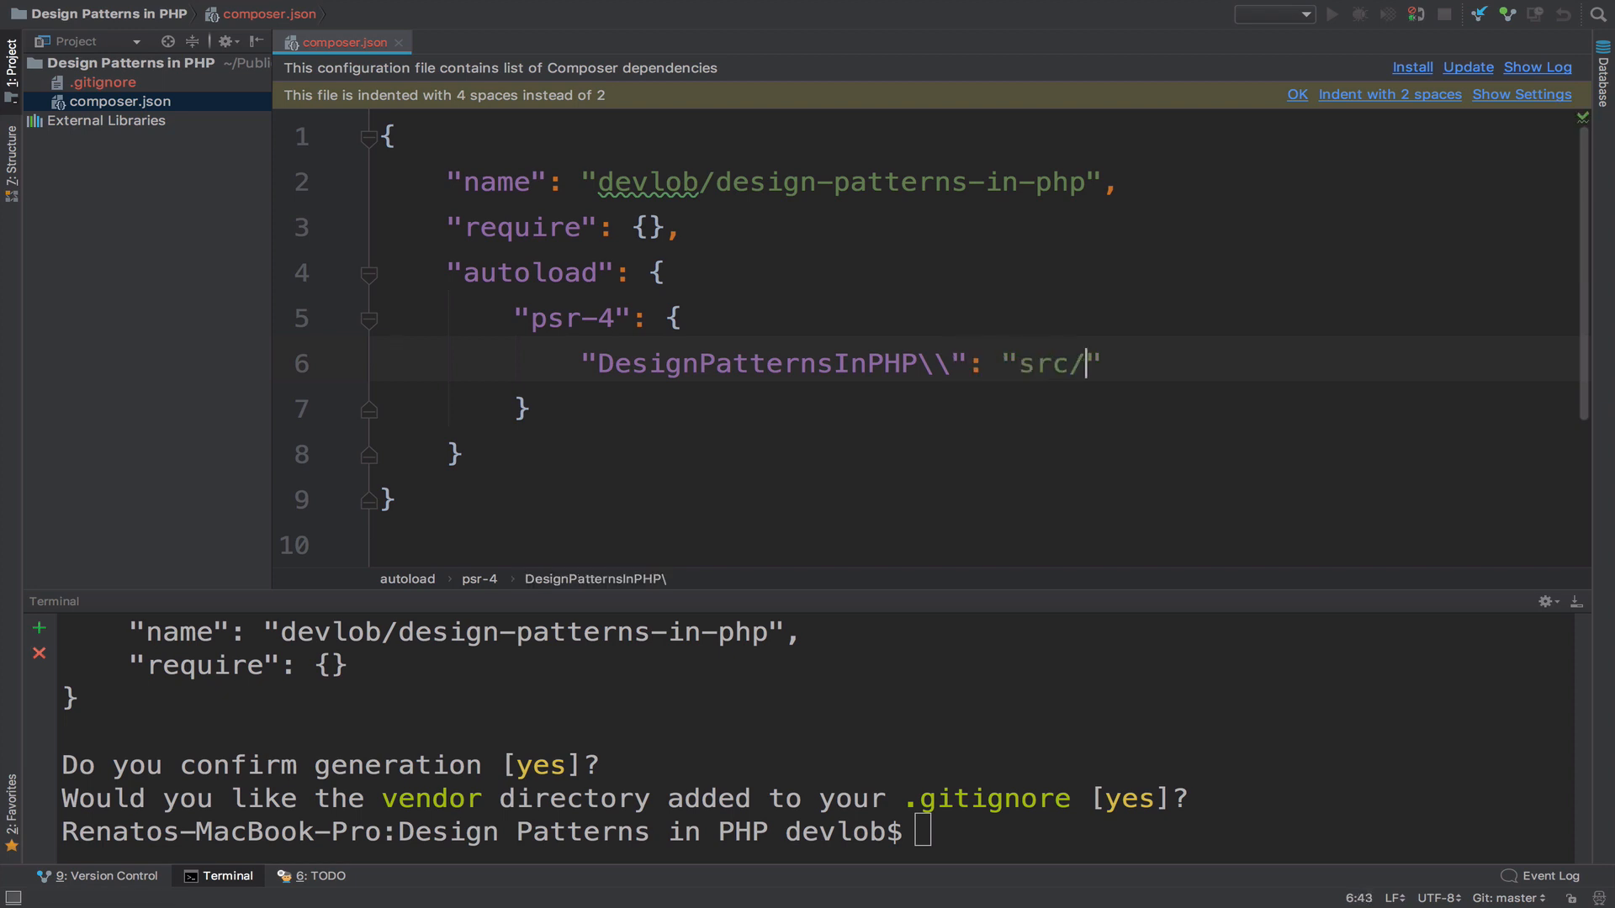
mouse_move(1174, 327)
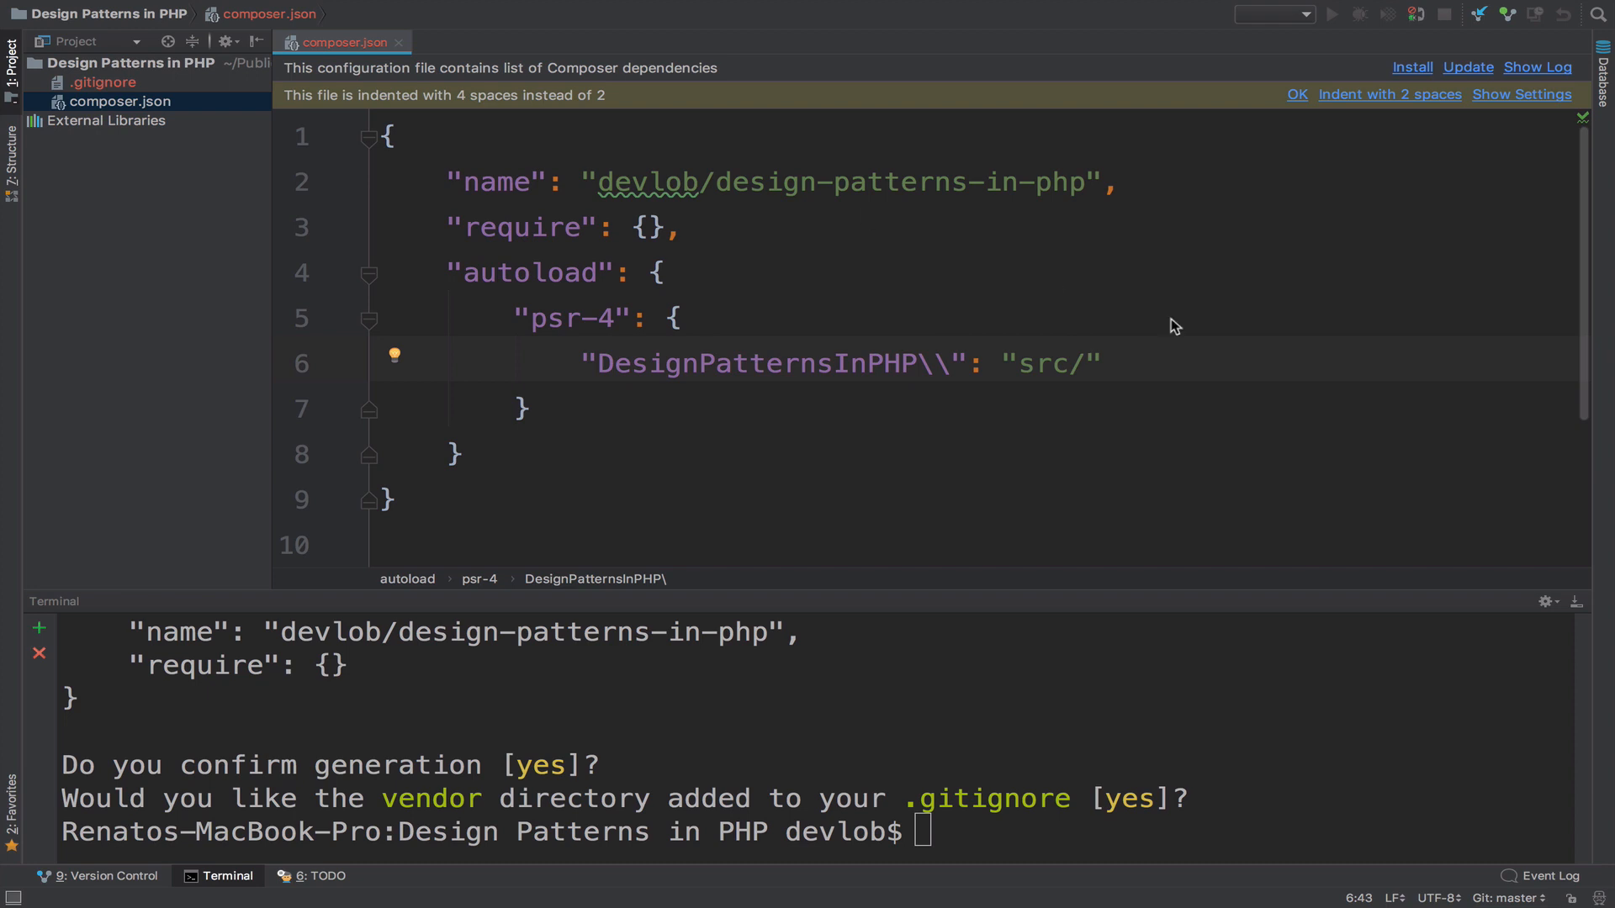
mouse_move(1033, 376)
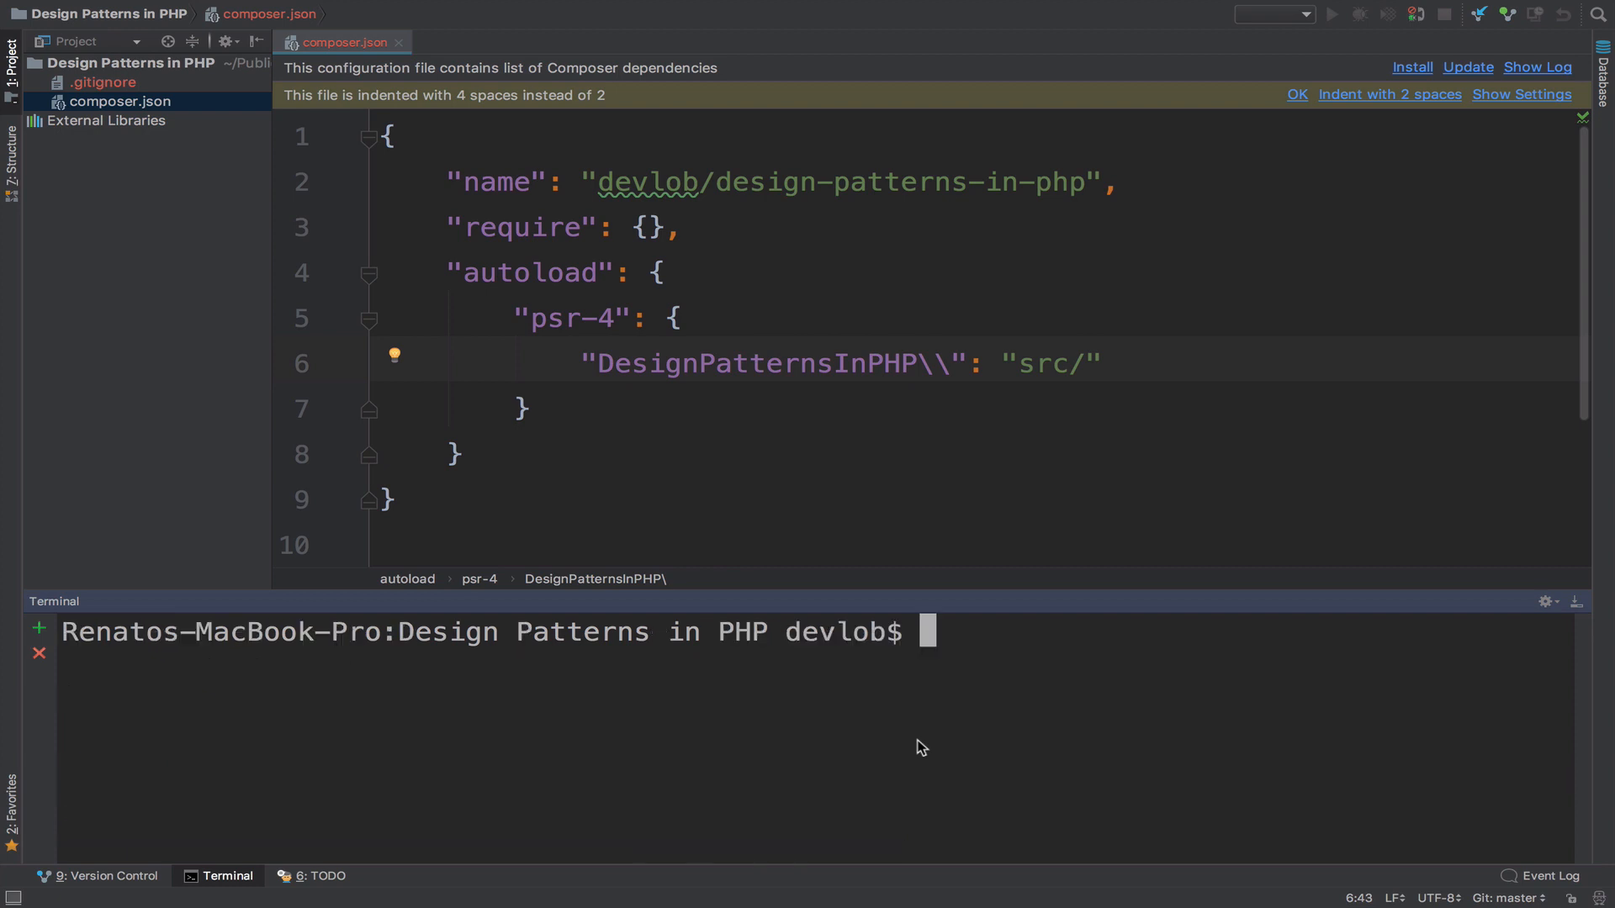
Run composer install in the terminal.
text(composer i)
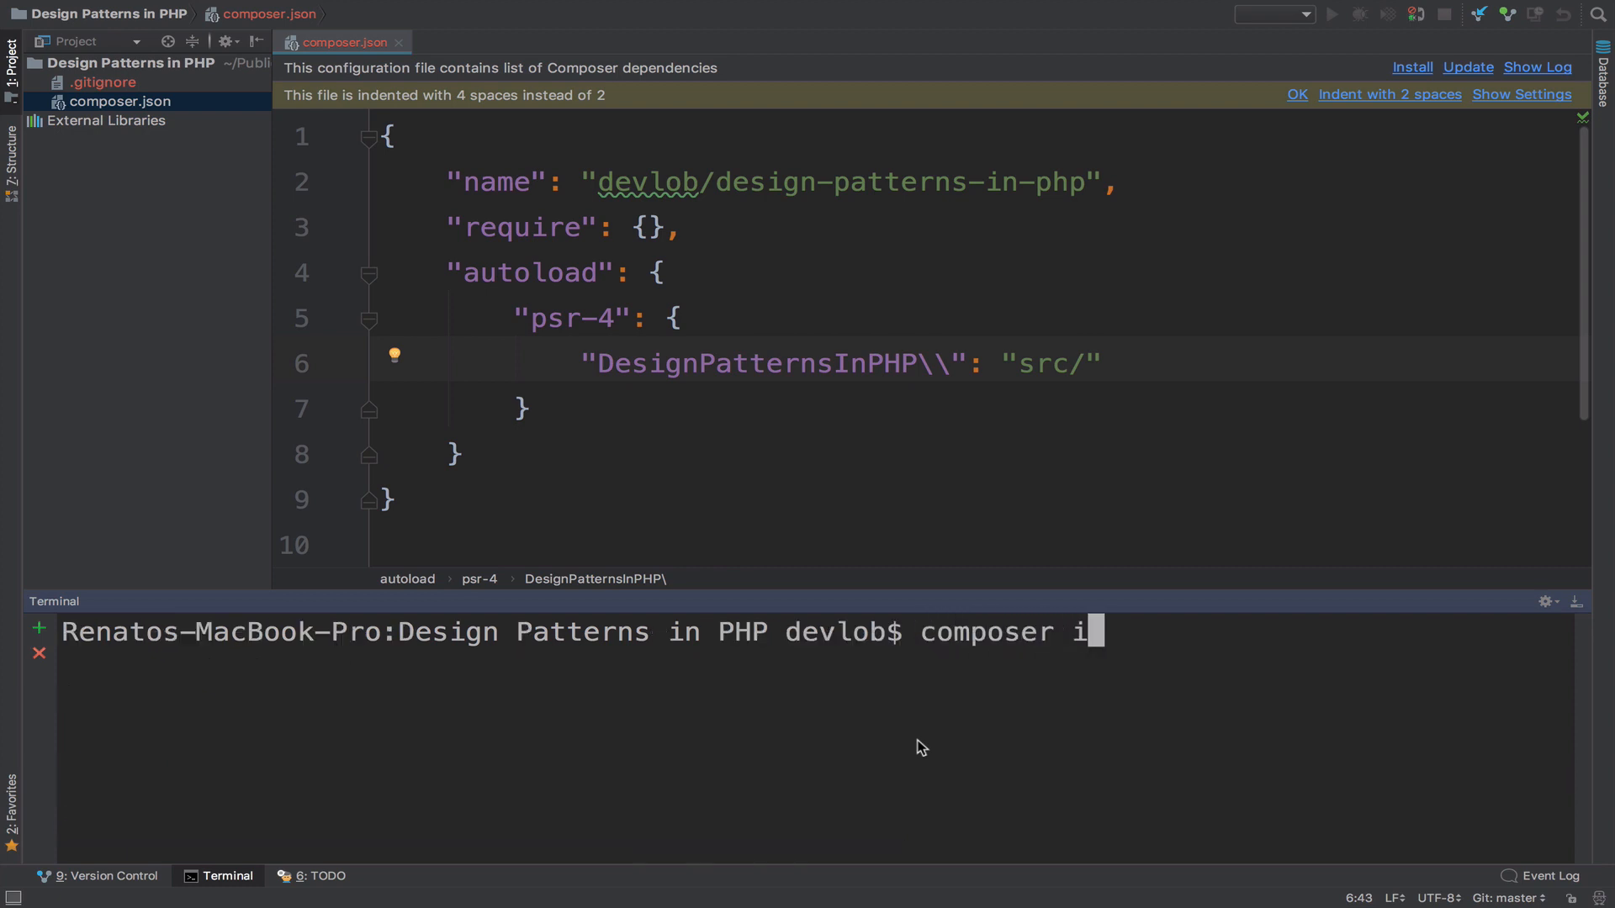
key(Return)
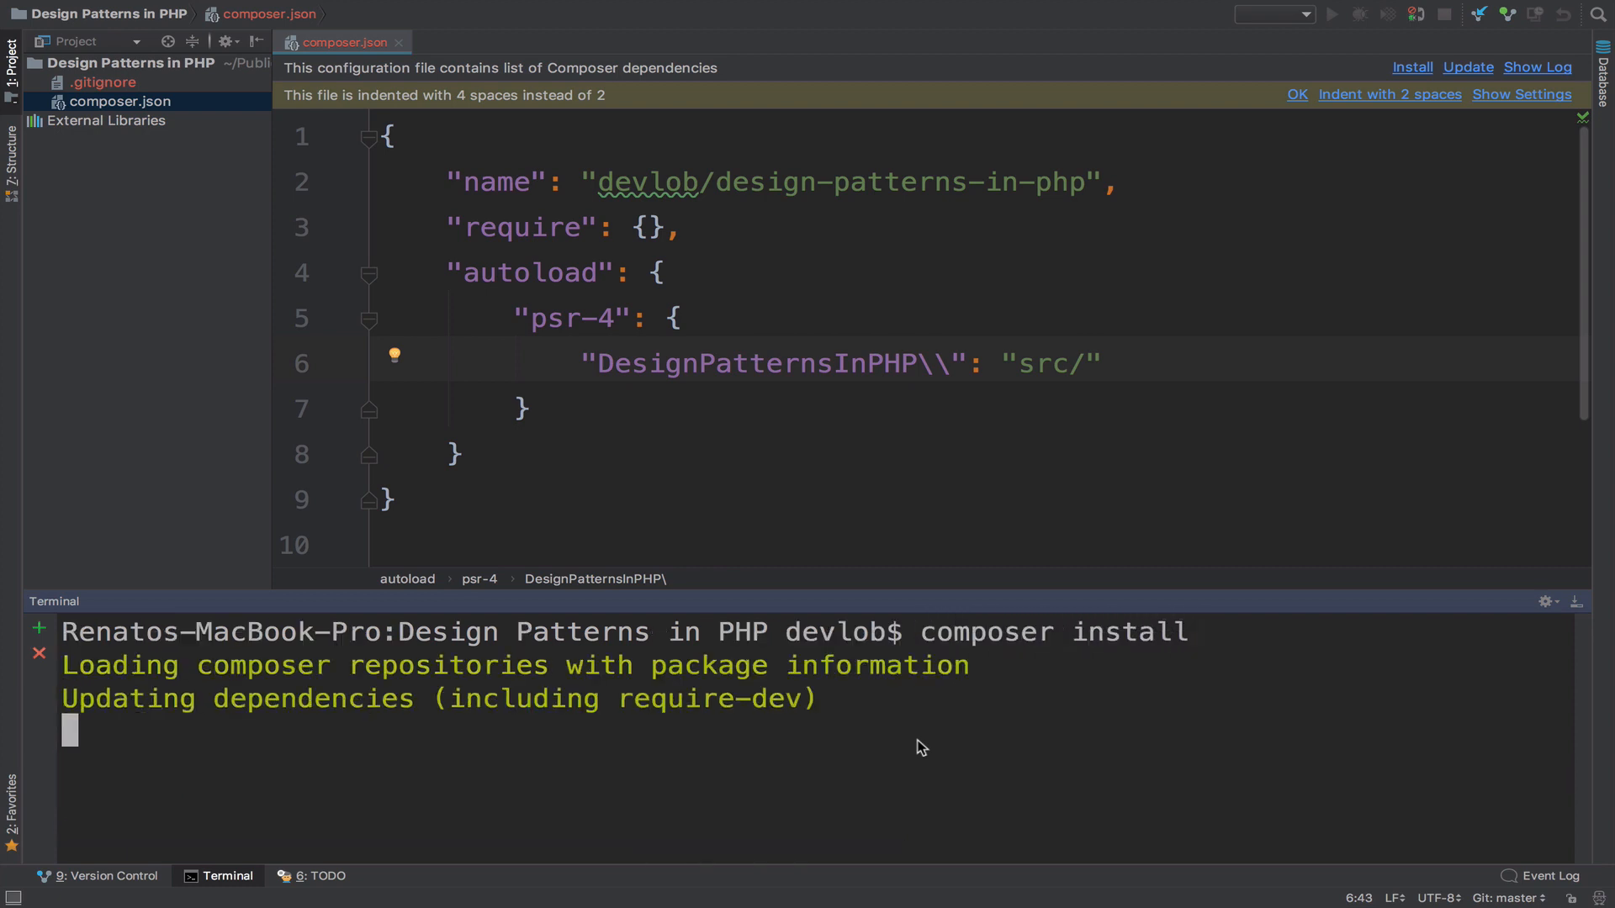